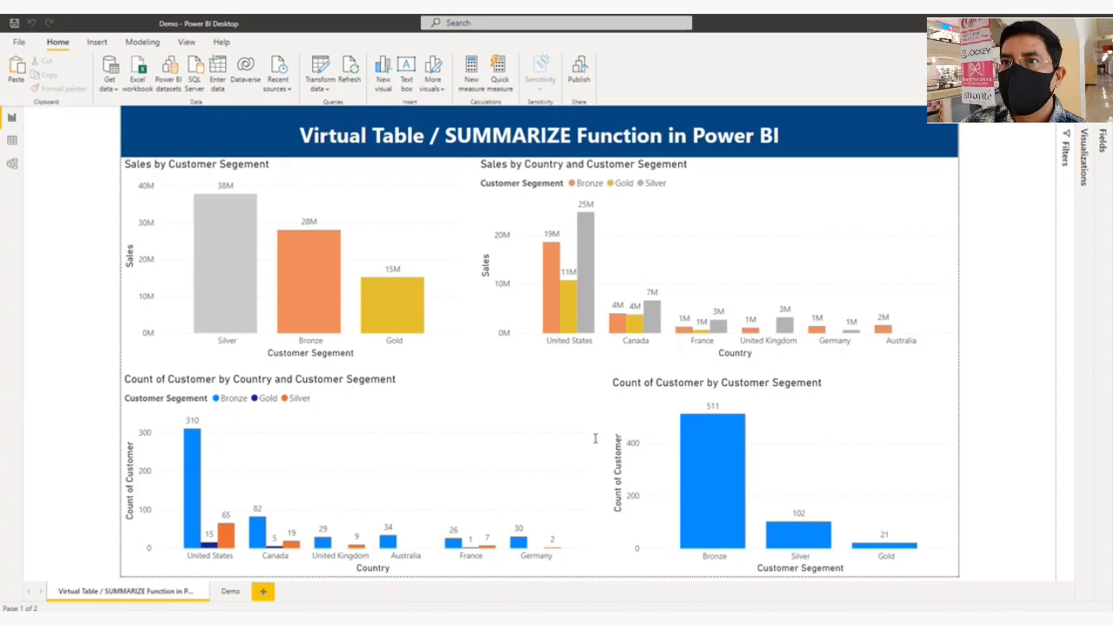
{"action": "mouse_move", "coordinate": [918, 169]}
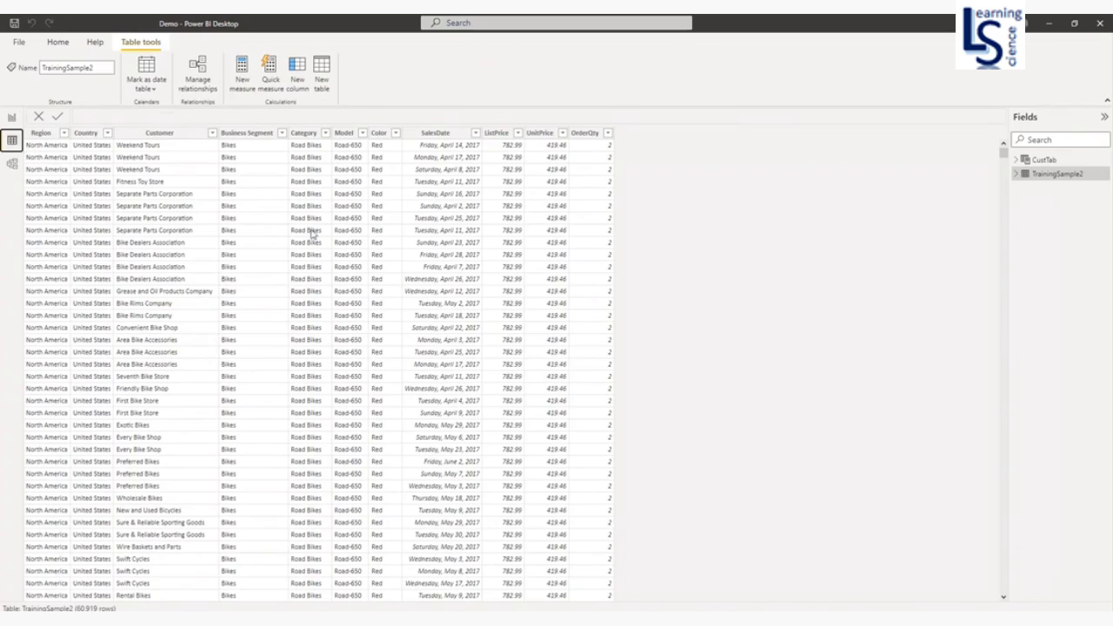
Review the Country, Customer and OrderQty columns of TrainingSample2 in Data view
{"action": "left_click", "coordinate": [86, 132]}
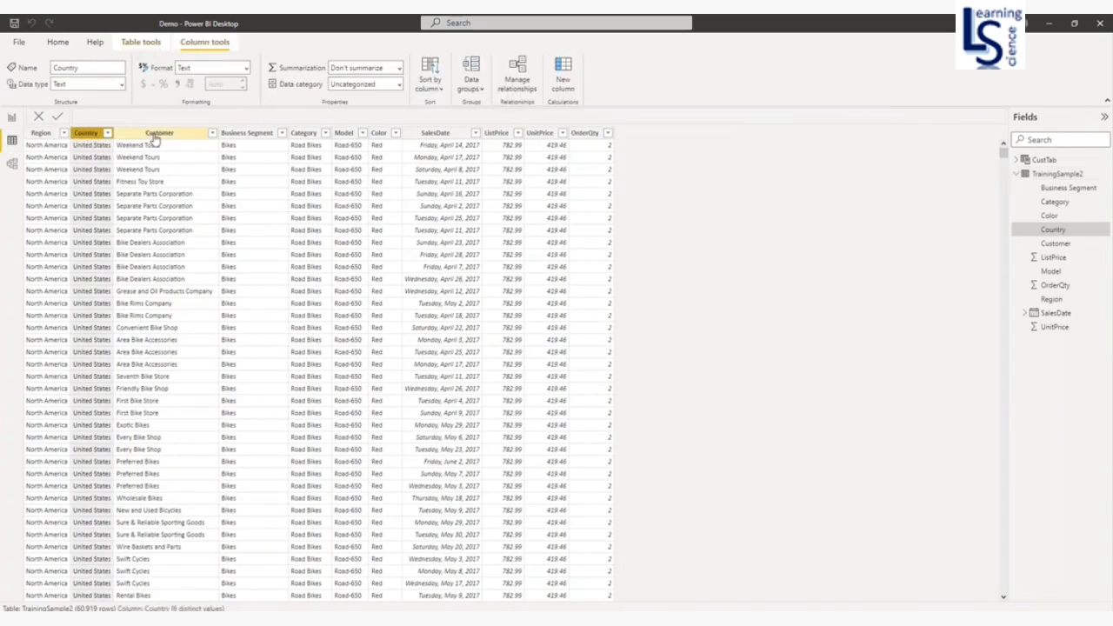
{"action": "left_click", "coordinate": [160, 132]}
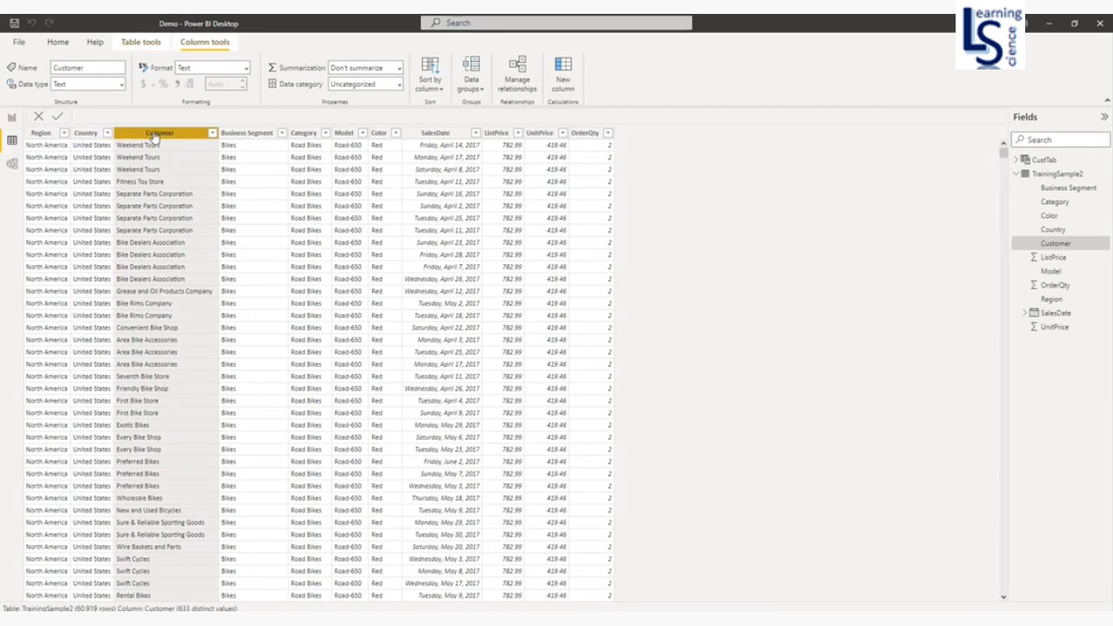
{"action": "mouse_move", "coordinate": [537, 132]}
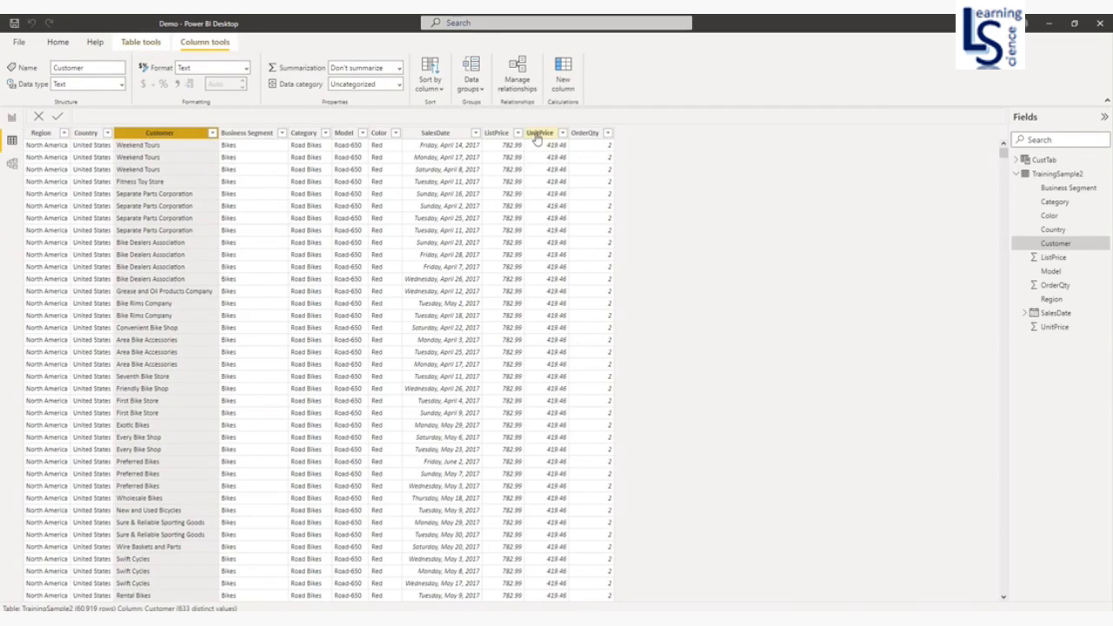
{"action": "left_click", "coordinate": [584, 132]}
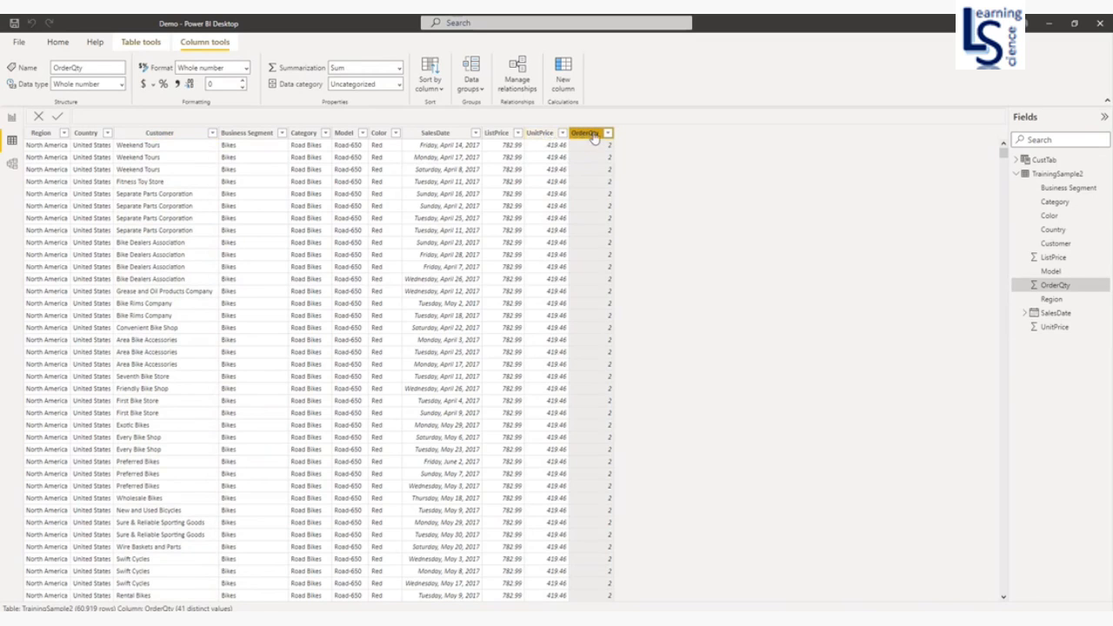
{"action": "mouse_move", "coordinate": [652, 138]}
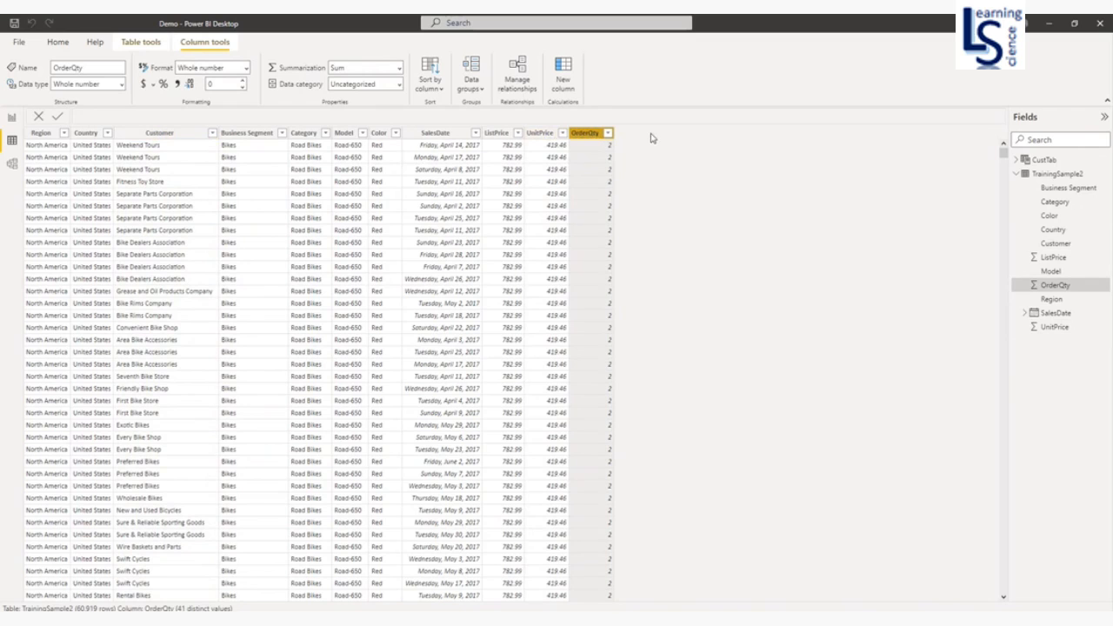
{"action": "mouse_move", "coordinate": [287, 113]}
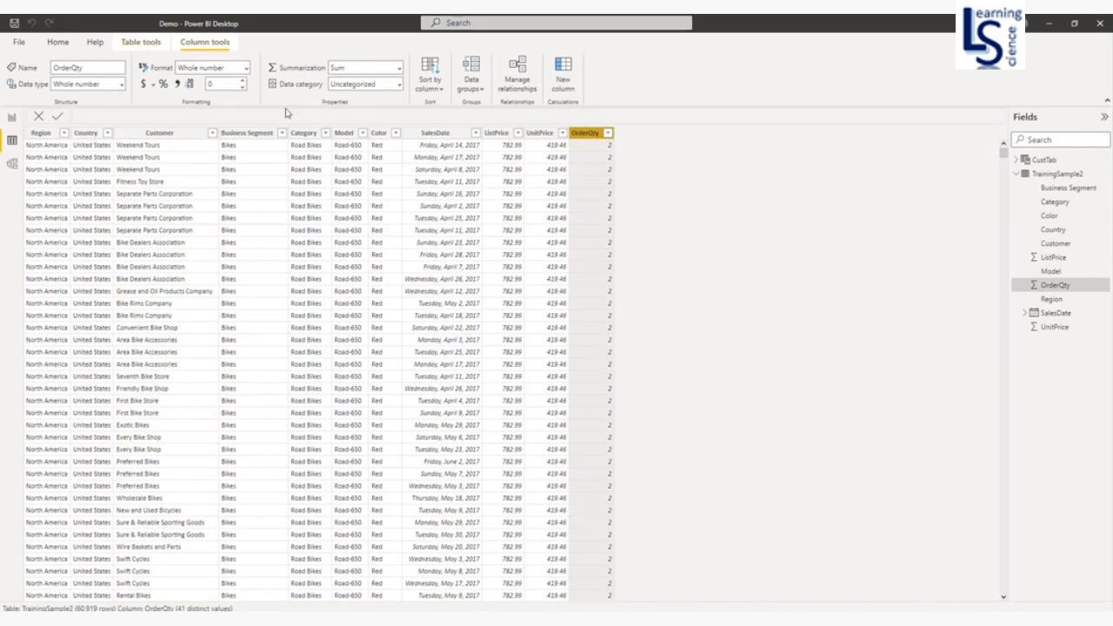
{"action": "mouse_move", "coordinate": [257, 200]}
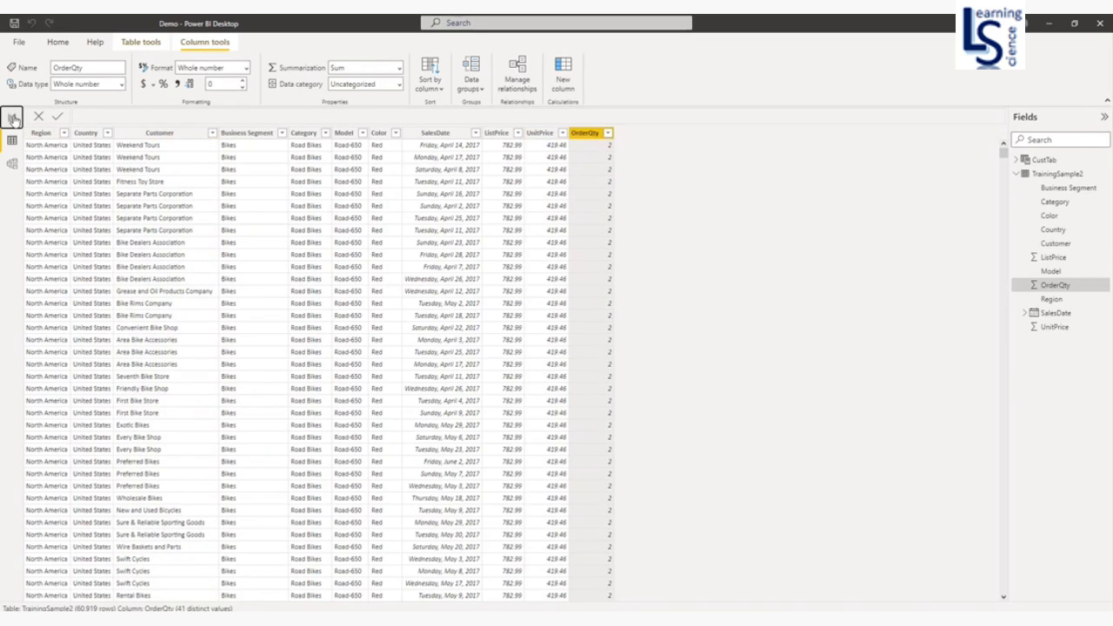
From the report page, create a new calculated table ready for its DAX formula
{"action": "left_click", "coordinate": [12, 118]}
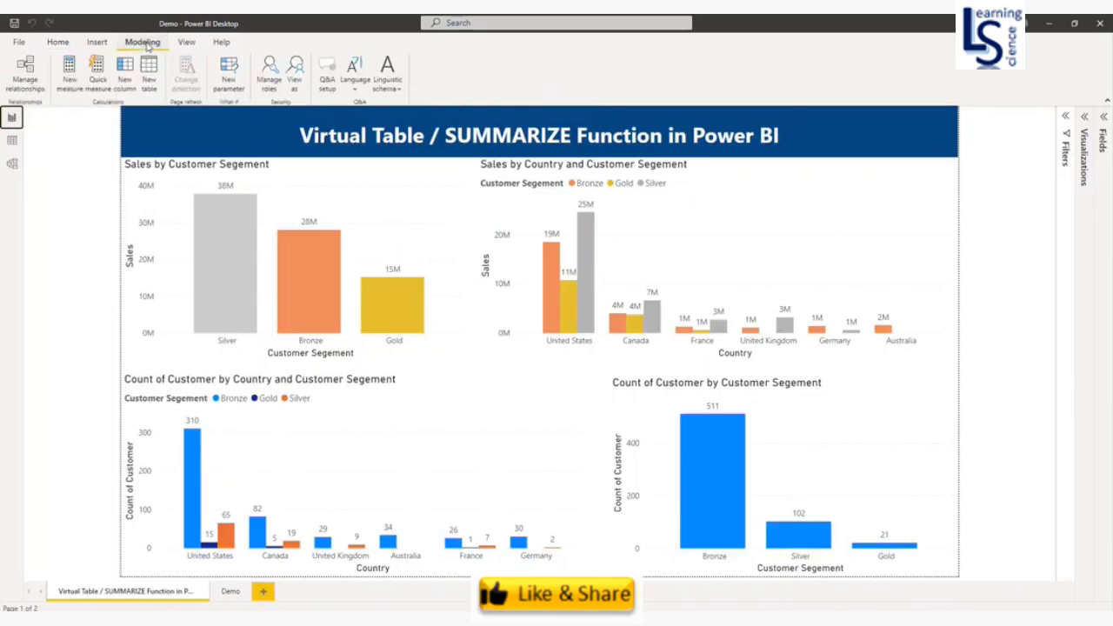
{"action": "mouse_move", "coordinate": [150, 73]}
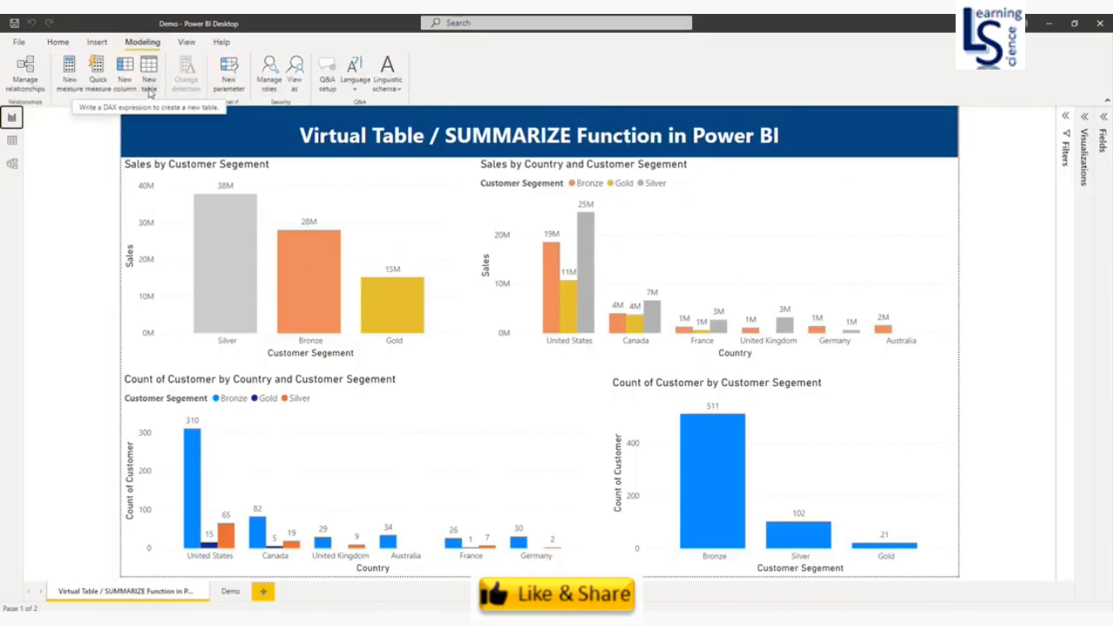
{"action": "left_click", "coordinate": [149, 73]}
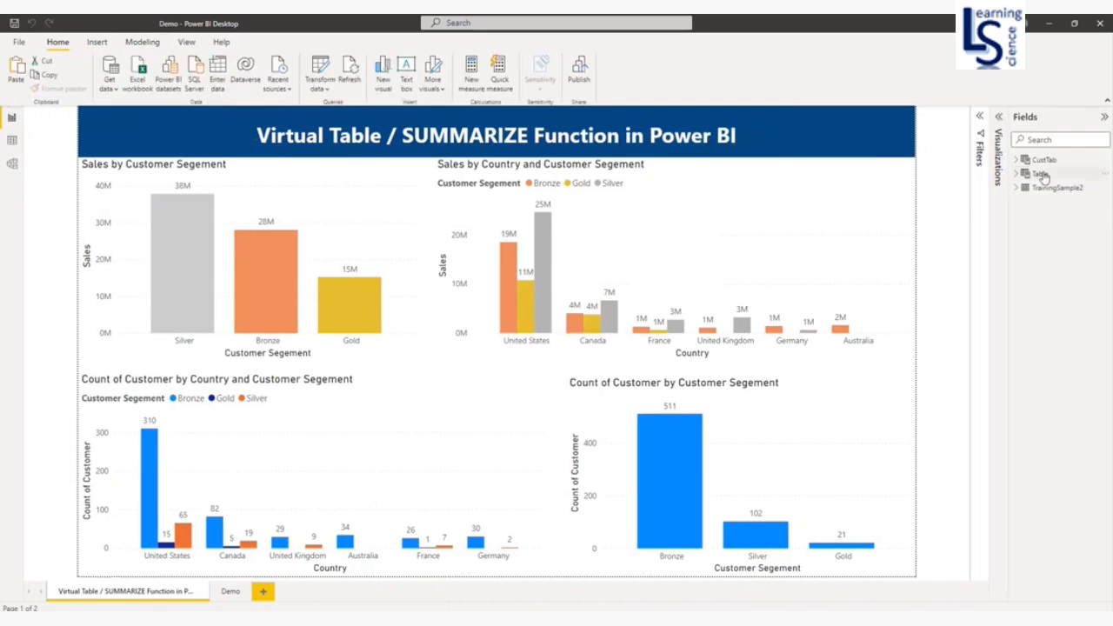
{"action": "left_click", "coordinate": [1040, 174]}
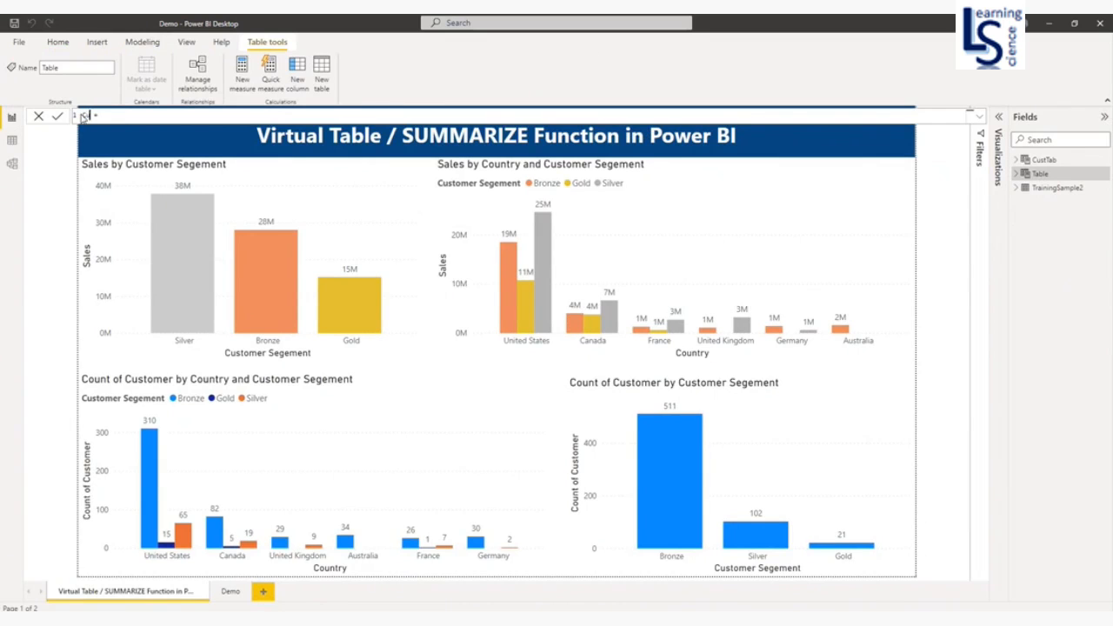
Write Customers = SUMMARIZE(TrainingSample2, [Country], [Customer], "Sales", SUMX of OrderQty times UnitPrice)
{"action": "type", "text": "Customer"}
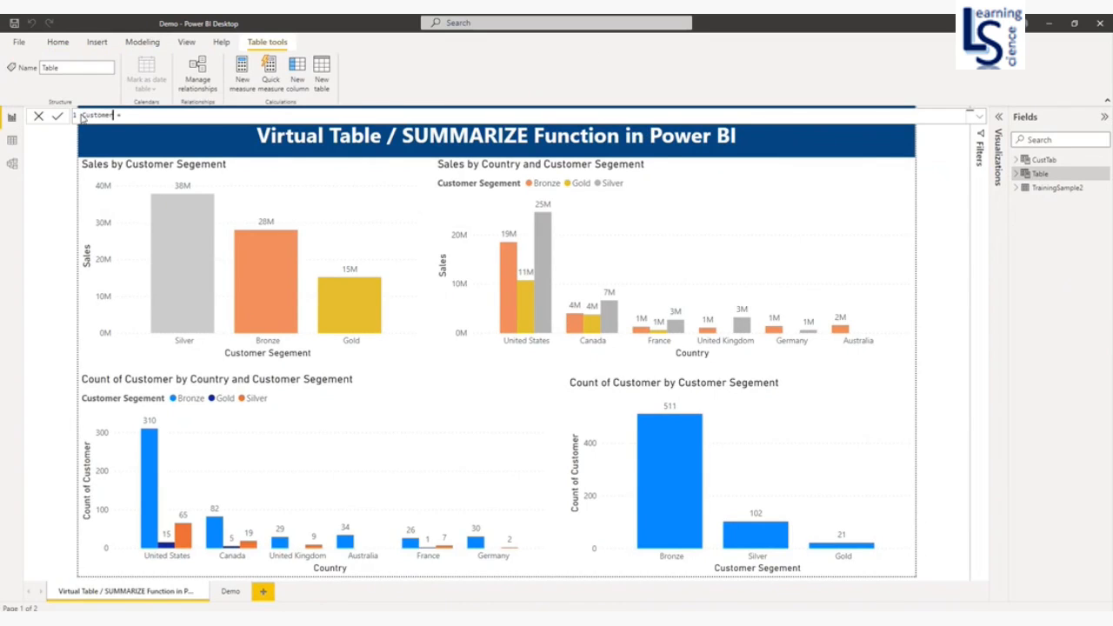
{"action": "type", "text": "s"}
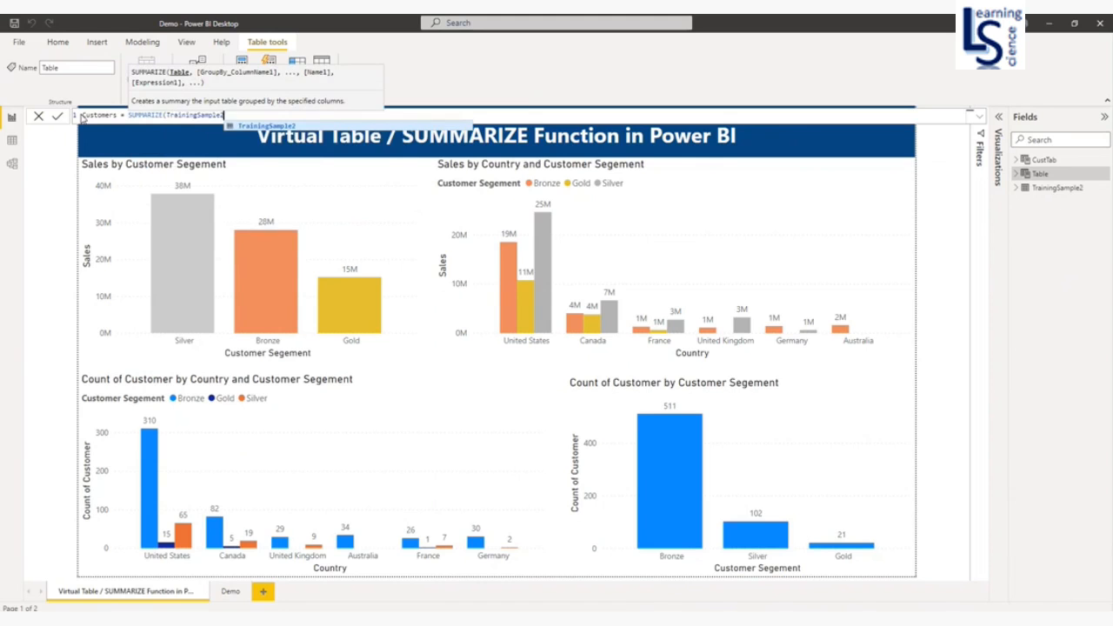
{"action": "type", "text": ",TrainingSample2[Country],"}
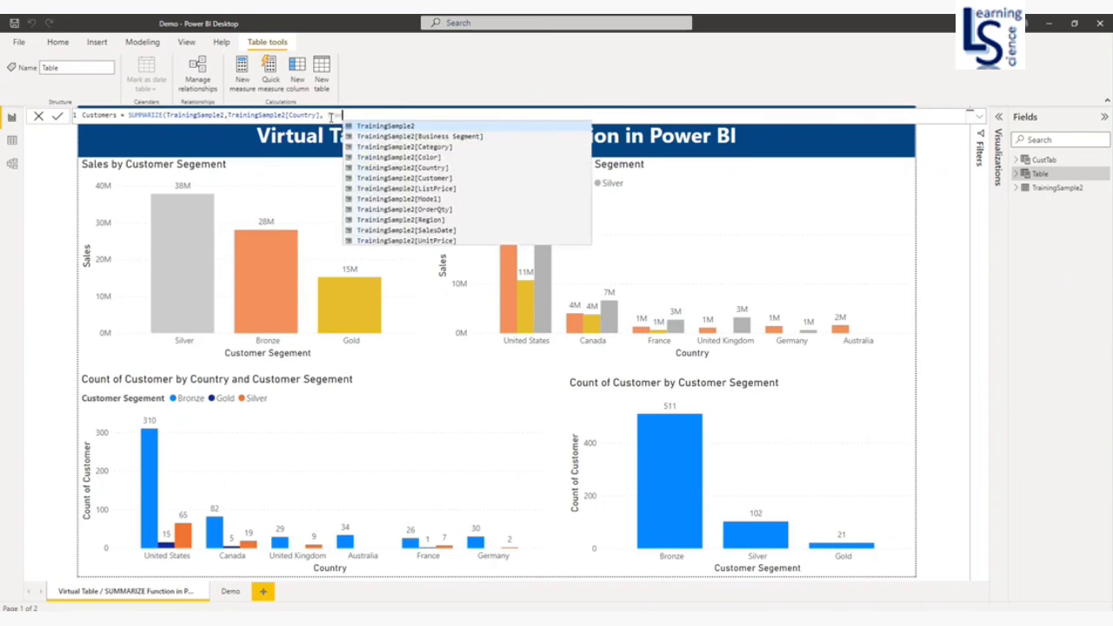
{"action": "type", "text": "TrainingSample2["}
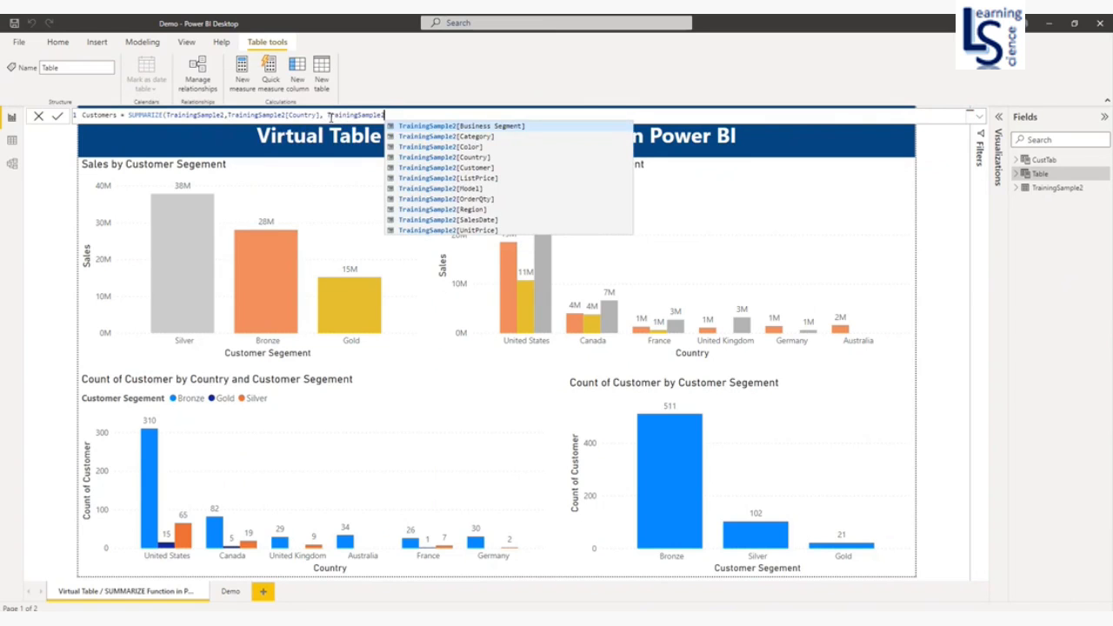
{"action": "type", "text": "Cu"}
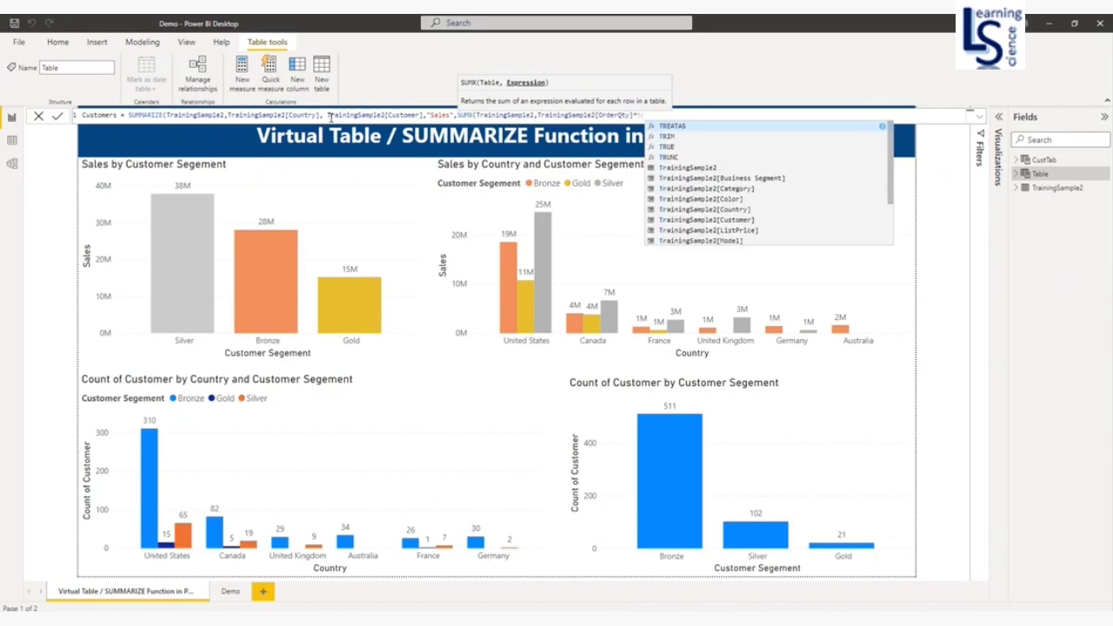
{"action": "scroll", "scroll_direction": "down", "scroll_amount": 3}
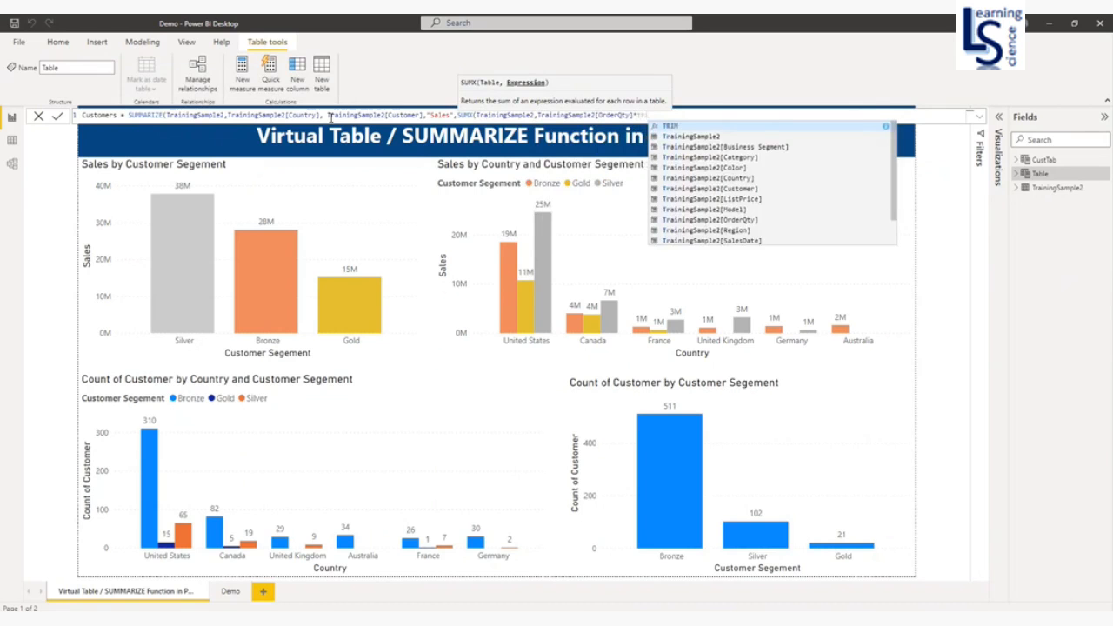
{"action": "type", "text": "TrainingSample2"}
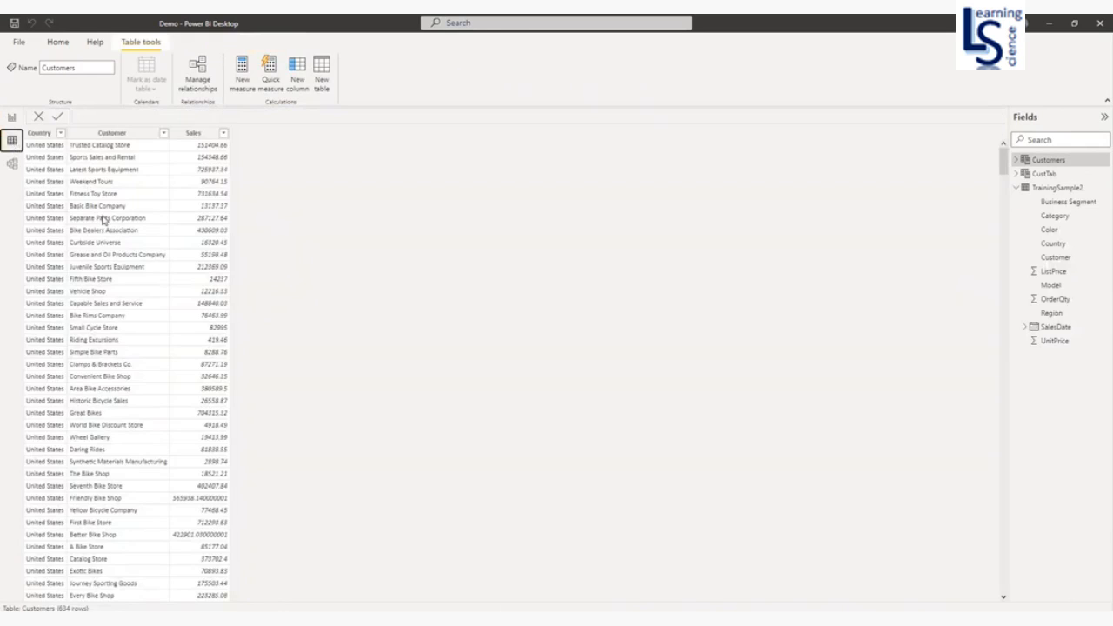
Inspect the Sales column of the Customers table, shown as a General-format decimal number
{"action": "left_click", "coordinate": [192, 132]}
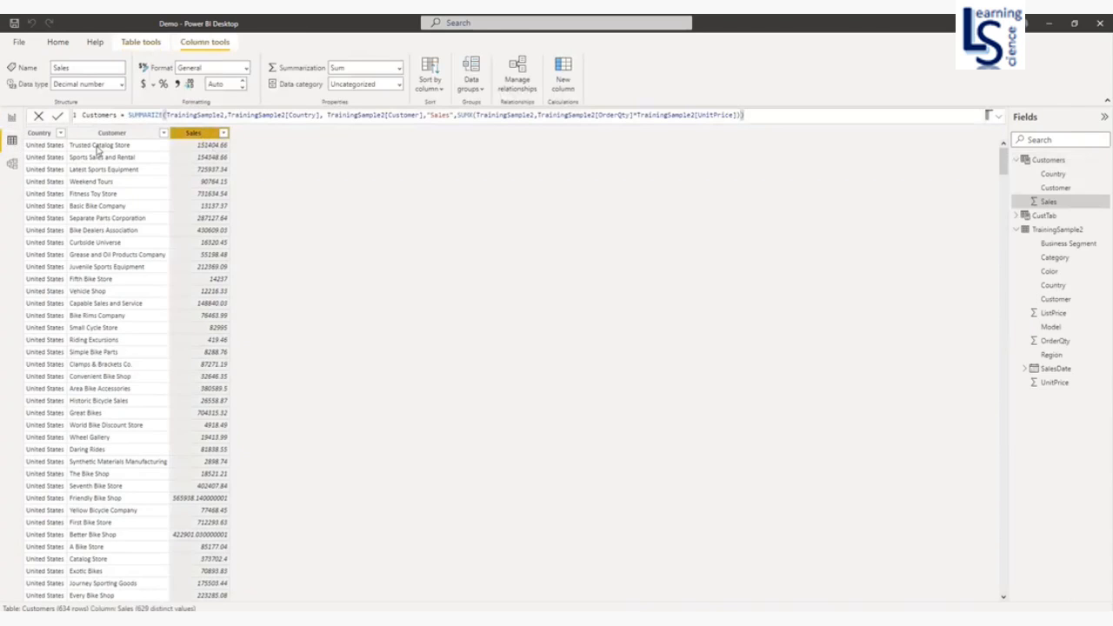
{"action": "left_click", "coordinate": [112, 132]}
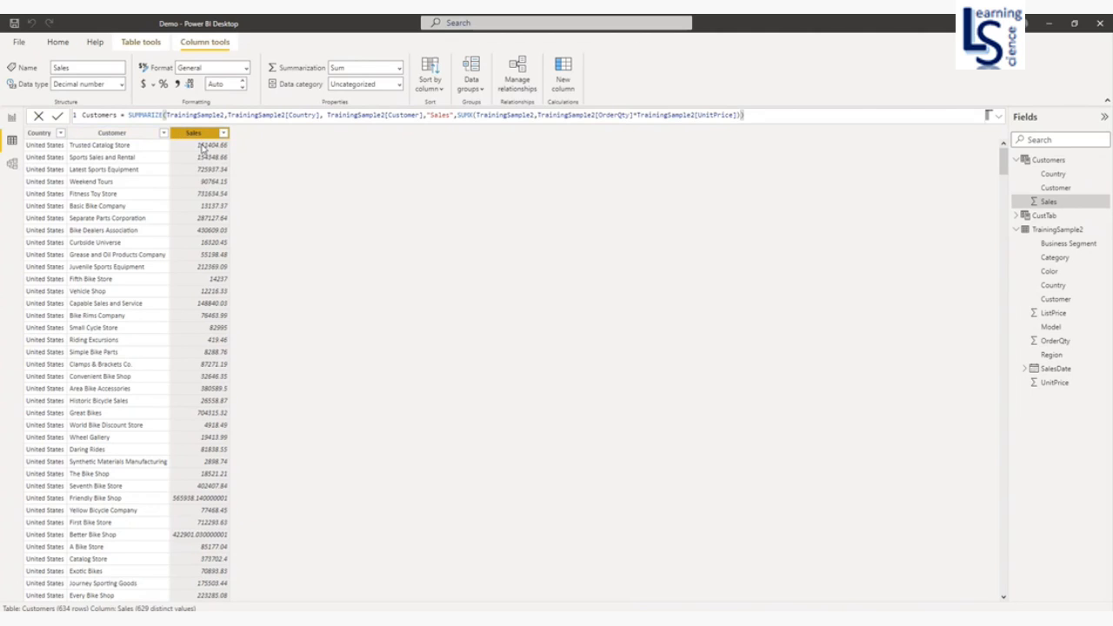
{"action": "mouse_move", "coordinate": [570, 96]}
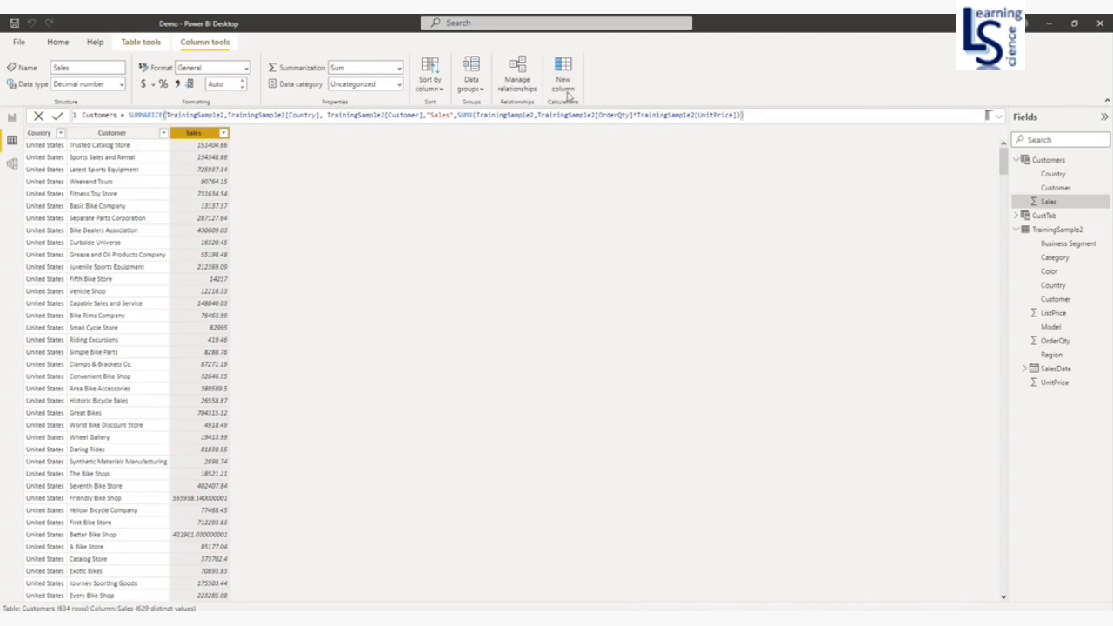
Add Category = IF Sales>600000 "Gold", IF Sales>250000 "Silver", else "Bronze" to Customers
{"action": "left_click", "coordinate": [563, 78]}
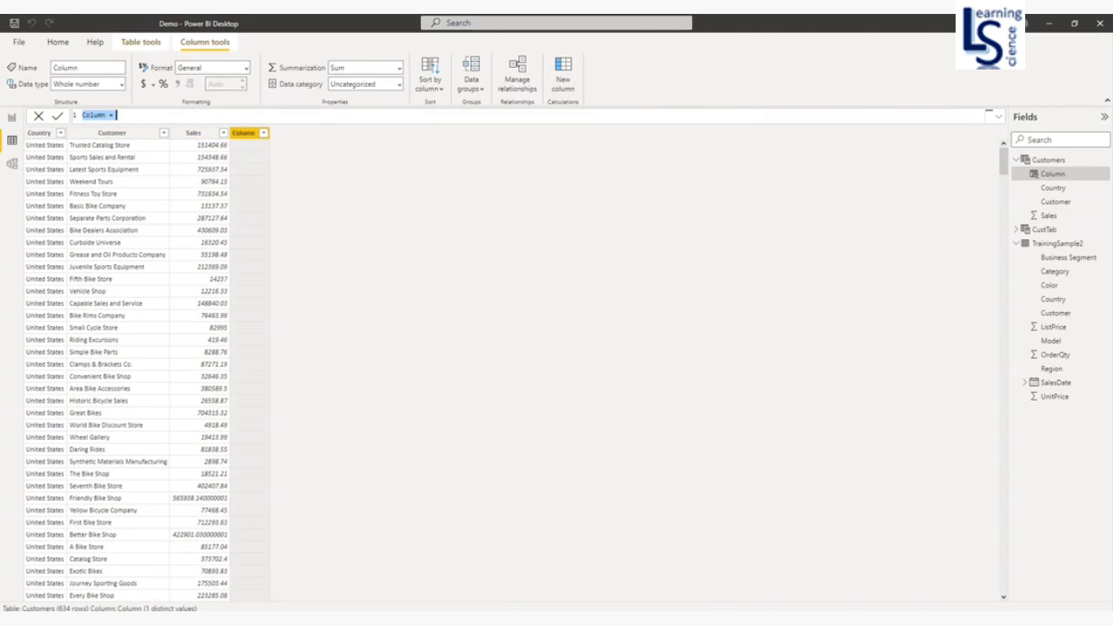
{"action": "mouse_move", "coordinate": [915, 209]}
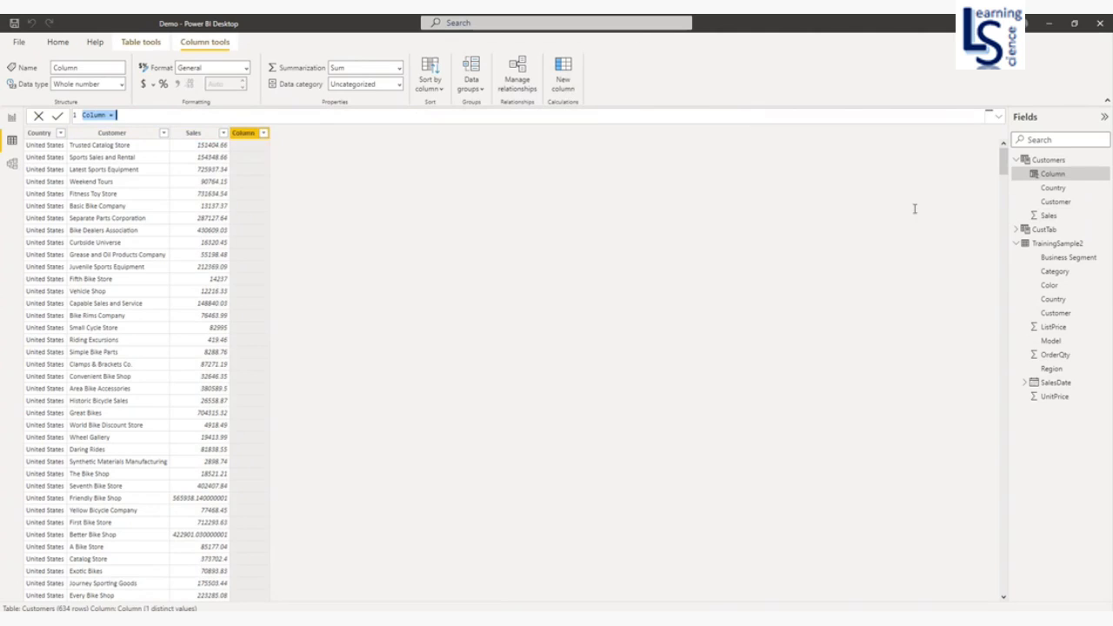
{"action": "mouse_move", "coordinate": [416, 261]}
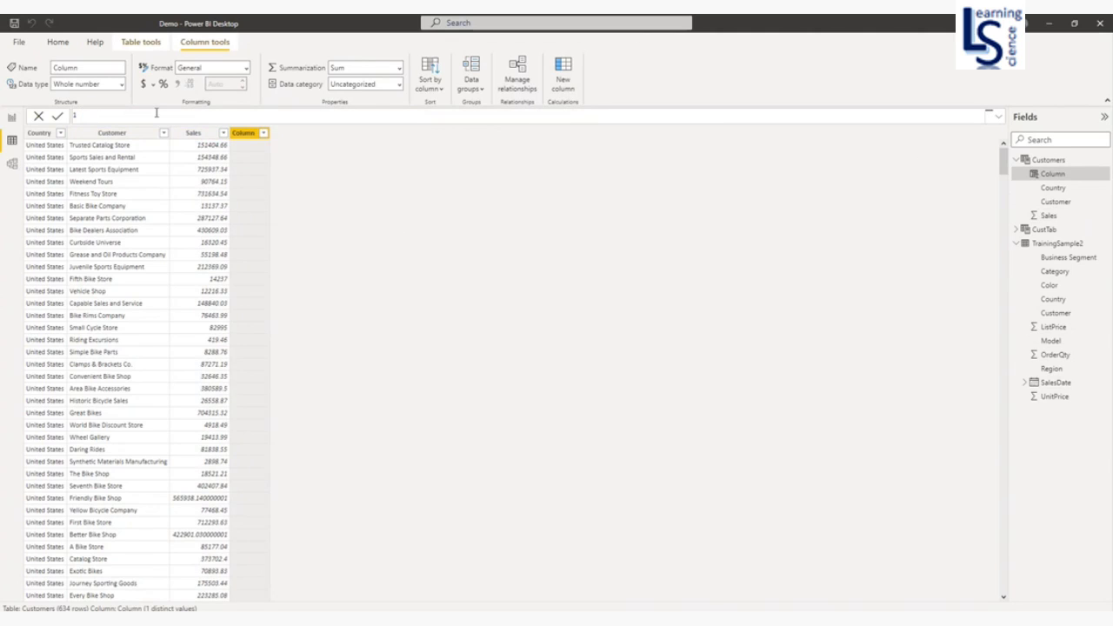
{"action": "type", "text": "Category = IF(Customers[Sales]>600000, \"Gold\",IF(Customers[Sales]>250000,\"Silver\",\"Bronze\"))"}
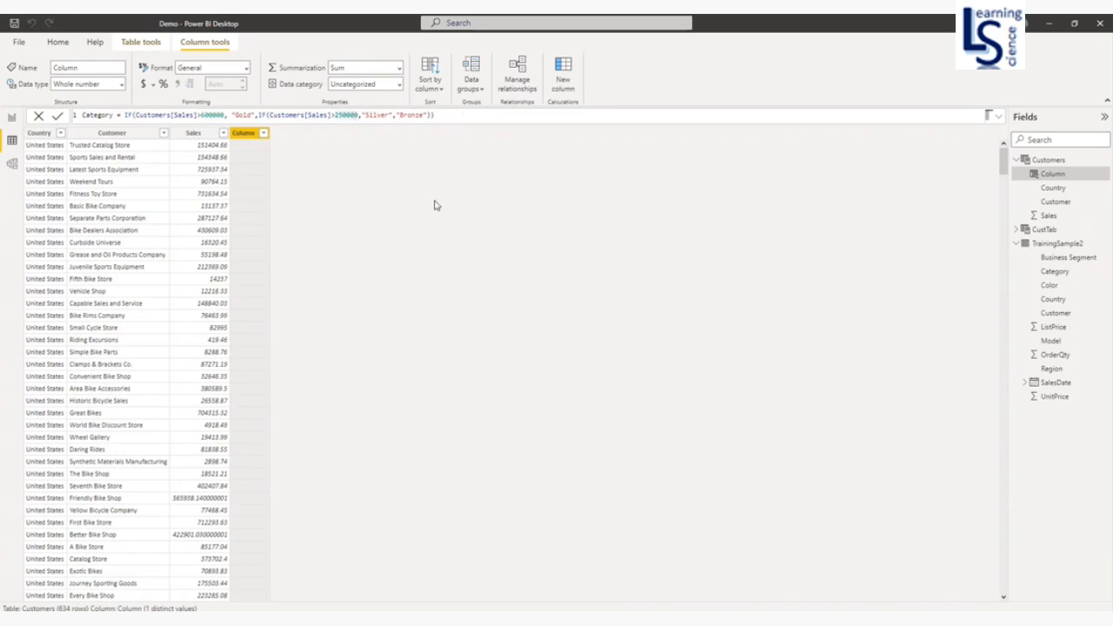
{"action": "left_click", "coordinate": [59, 115]}
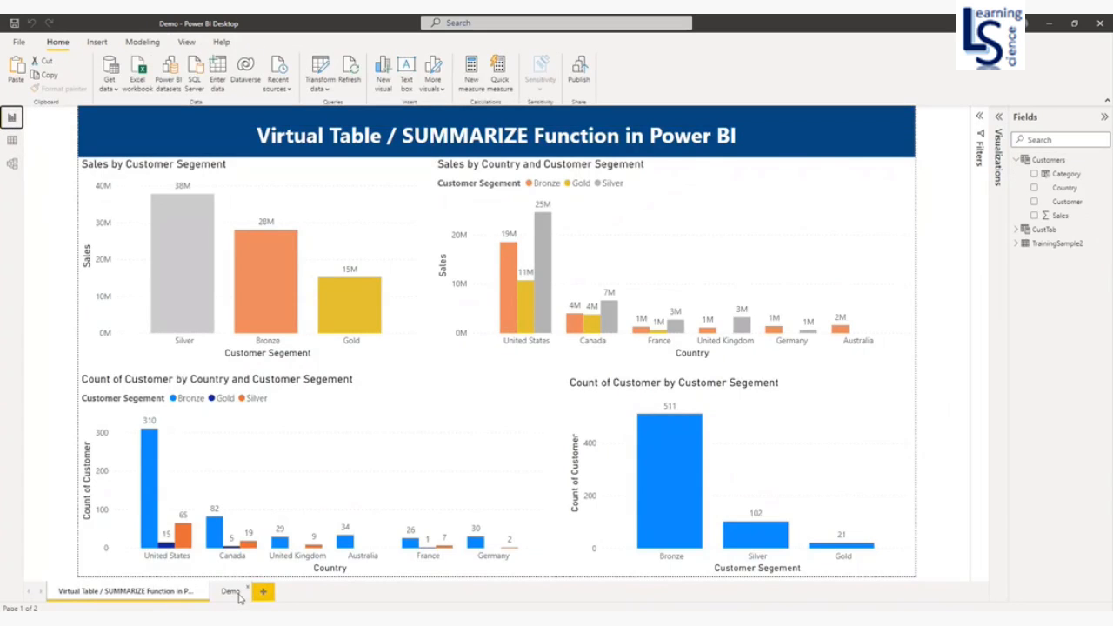
On the Demo page, insert a donut chart and enlarge it across the top-left area
{"action": "left_click", "coordinate": [230, 591]}
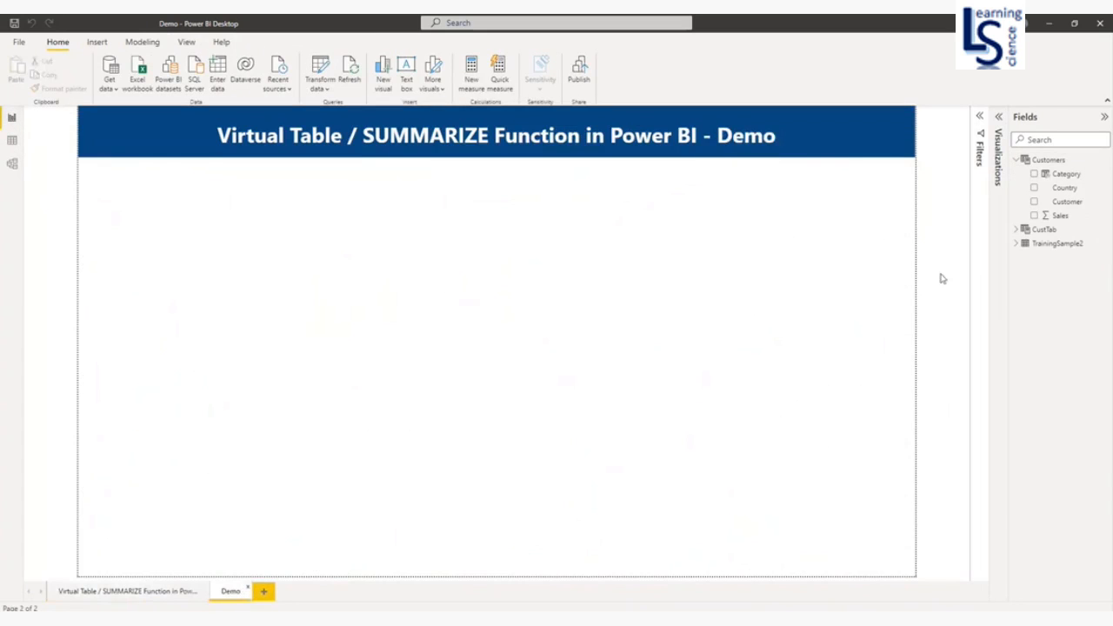
{"action": "left_click", "coordinate": [998, 118]}
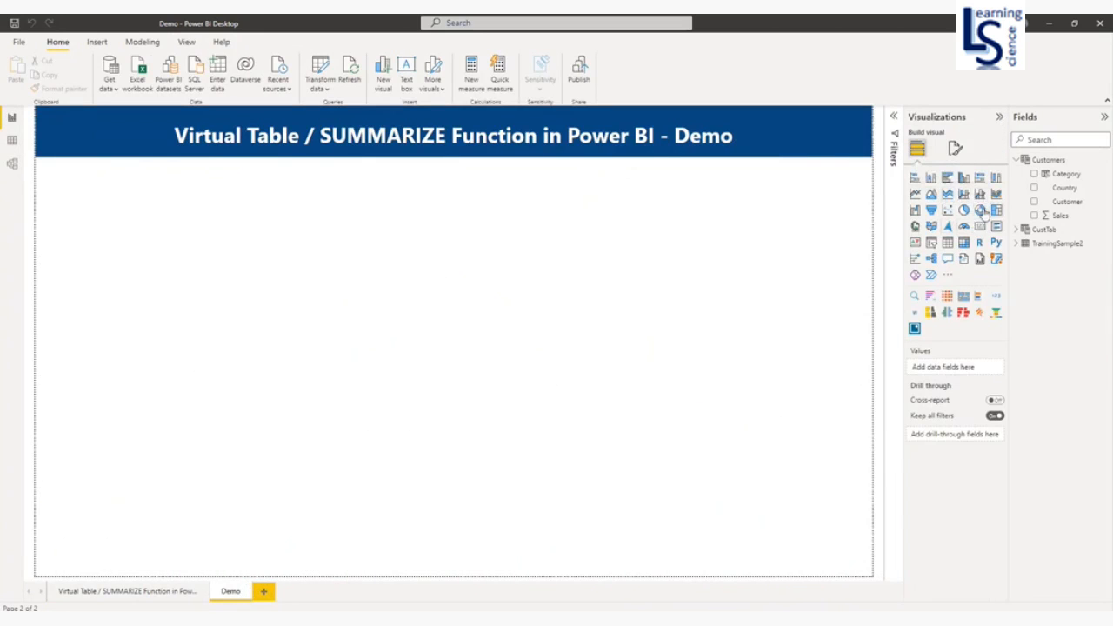
{"action": "left_click", "coordinate": [980, 209]}
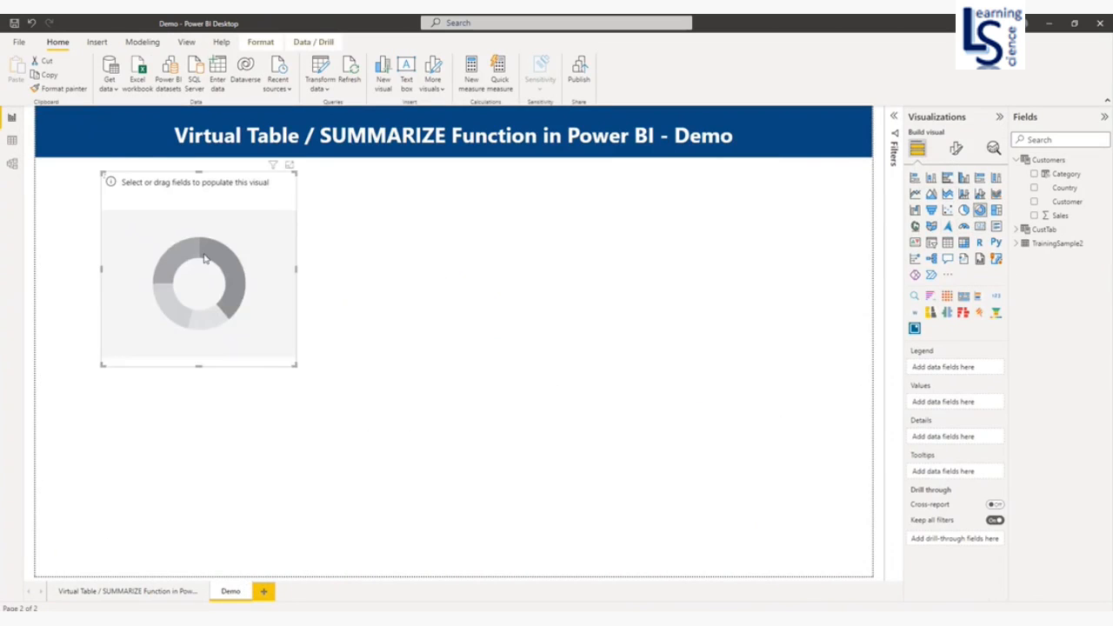
{"action": "left_click_drag", "start_coordinate": [198, 269], "coordinate": [132, 268]}
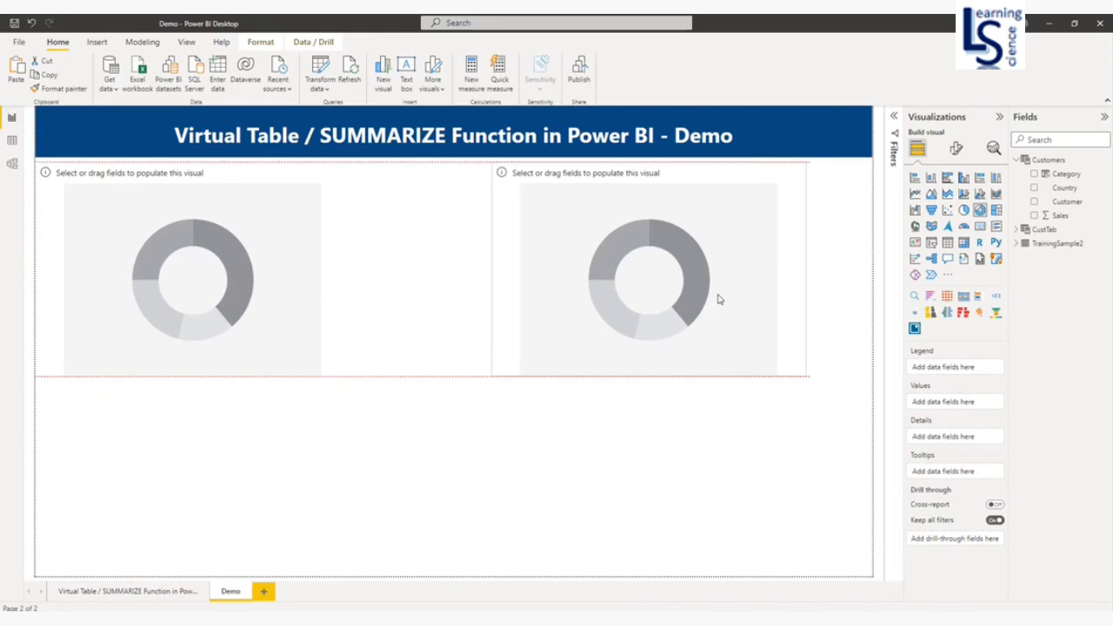
Turn the copied visuals into a pie chart and two clustered column charts
{"action": "left_click", "coordinate": [647, 270]}
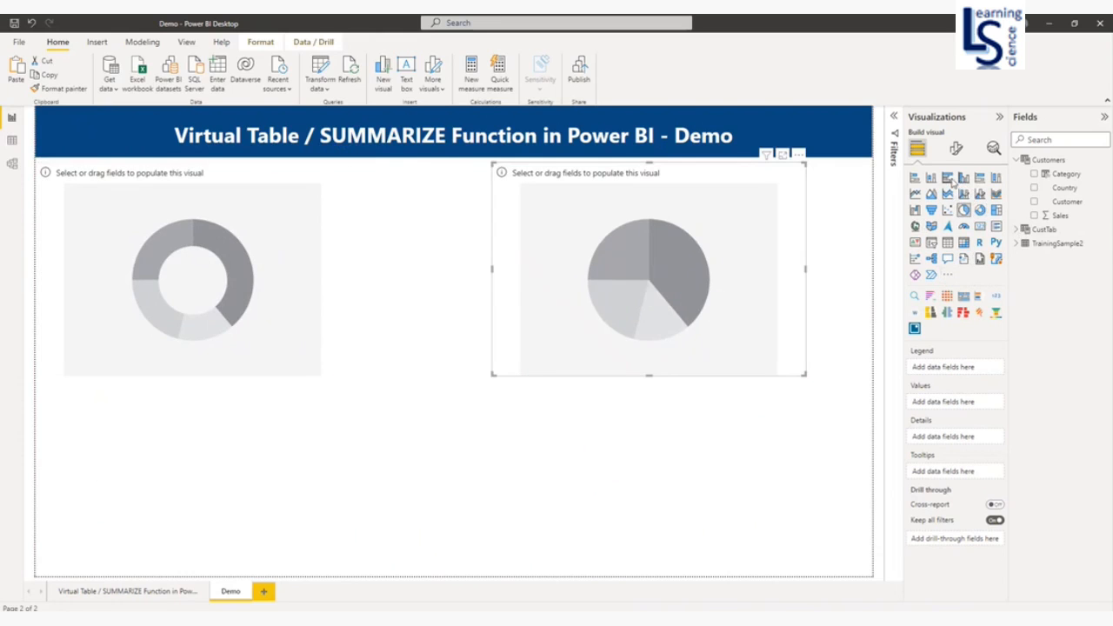
{"action": "left_click", "coordinate": [963, 177]}
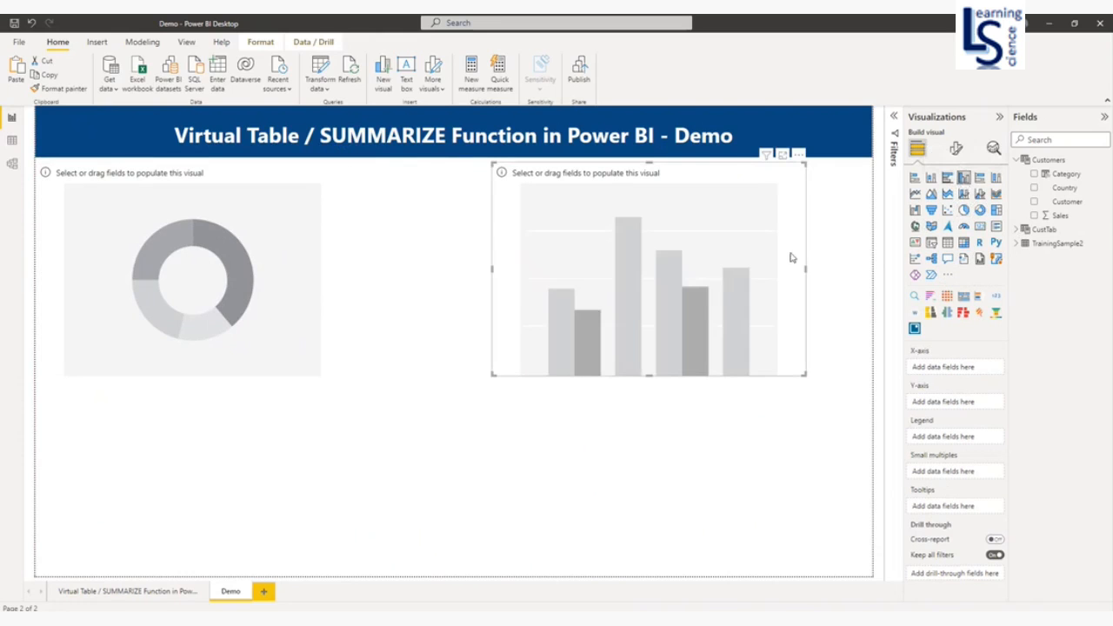
{"action": "left_click", "coordinate": [964, 178]}
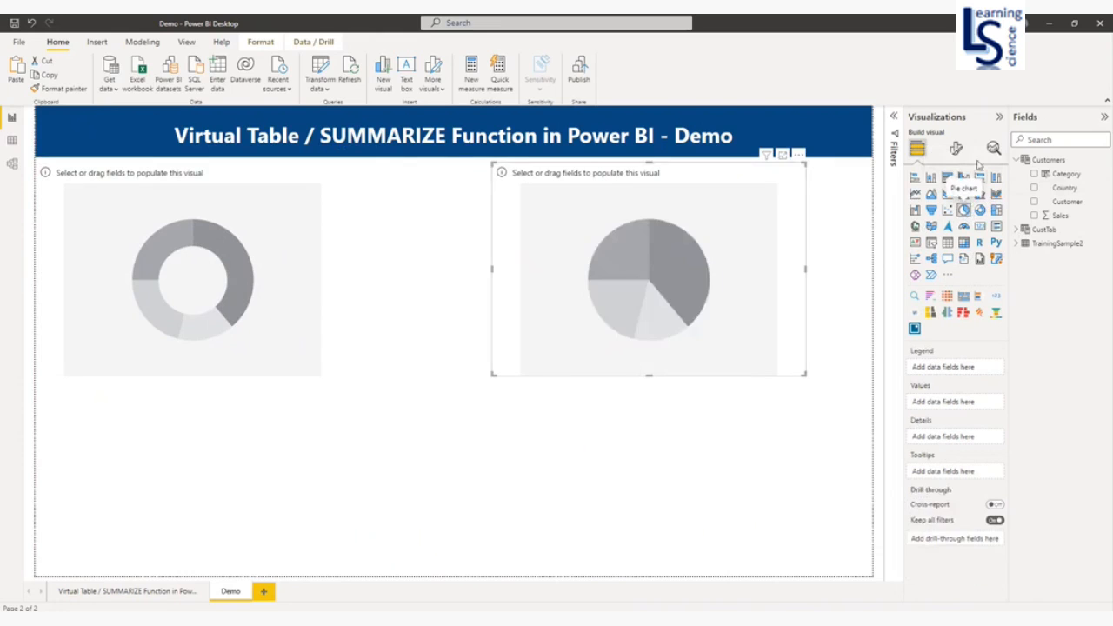
{"action": "left_click", "coordinate": [964, 178]}
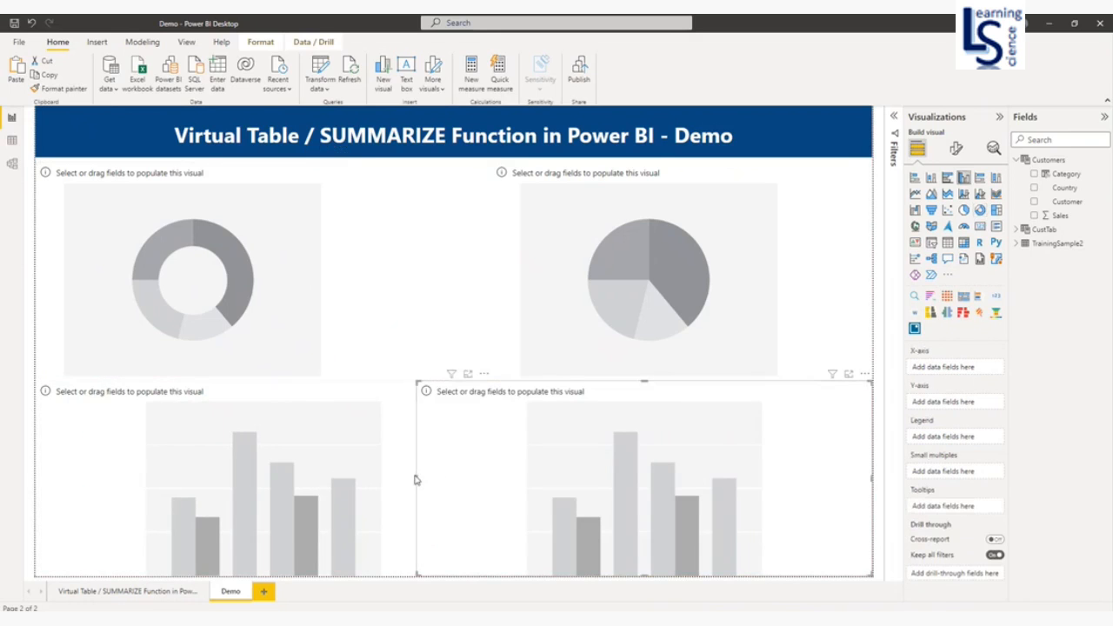
Show Sales by Category in the donut chart and add Category to the pie chart
{"action": "left_click", "coordinate": [191, 270]}
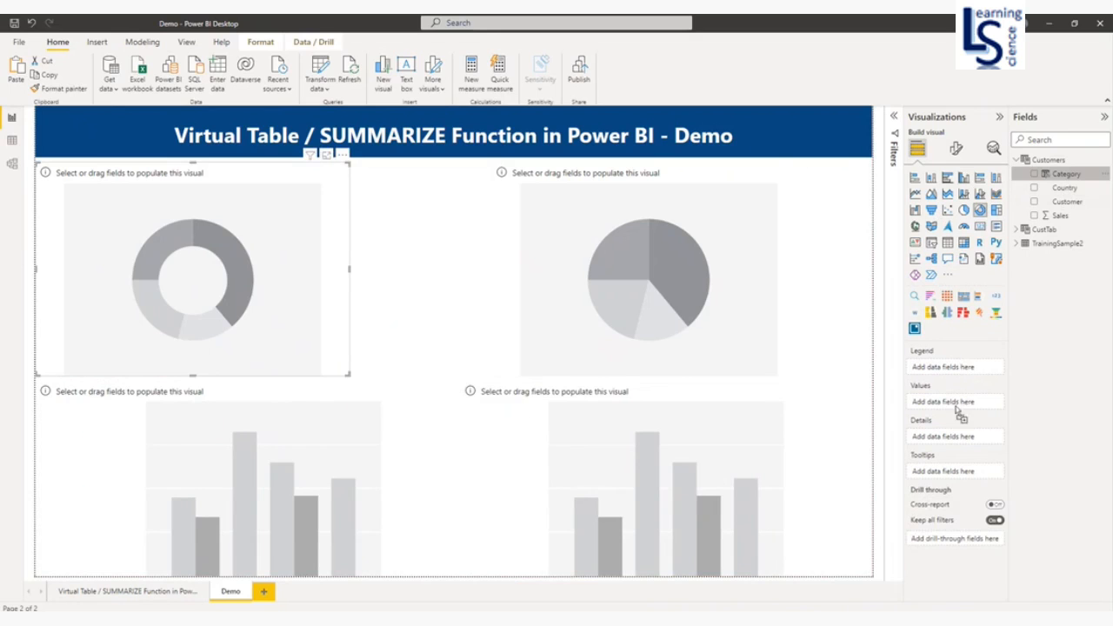
{"action": "left_click", "coordinate": [1033, 174]}
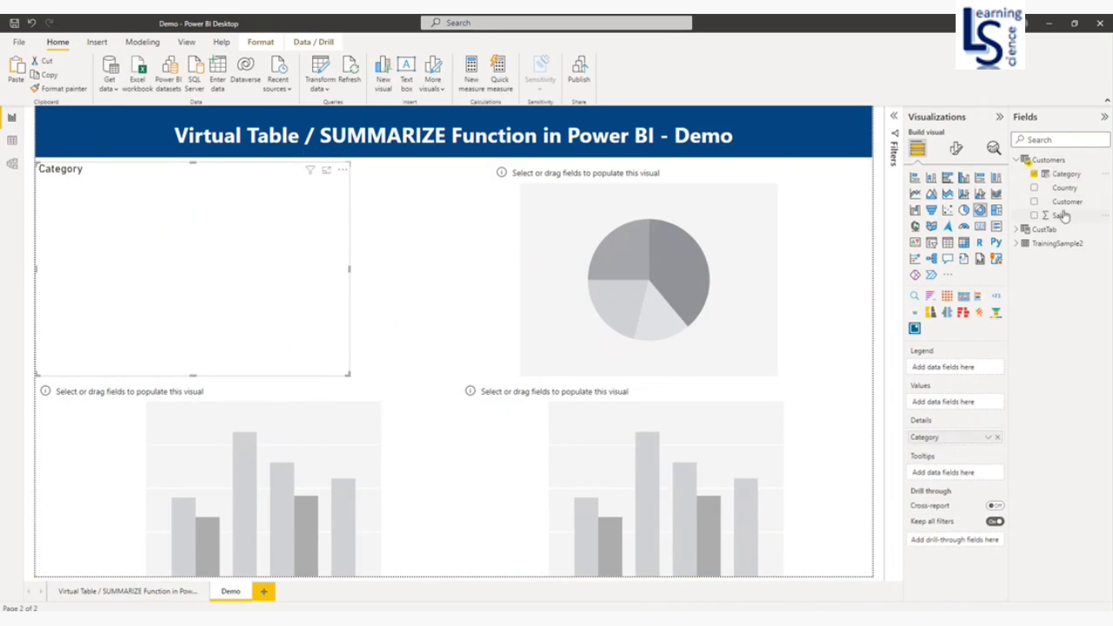
{"action": "left_click", "coordinate": [1035, 216]}
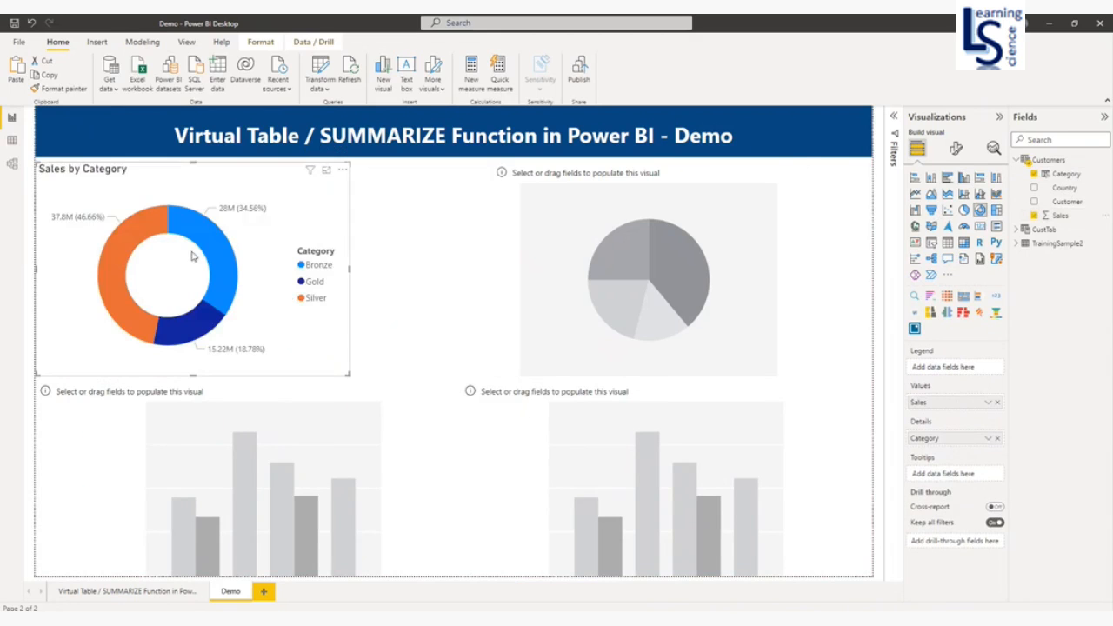
{"action": "mouse_move", "coordinate": [546, 247]}
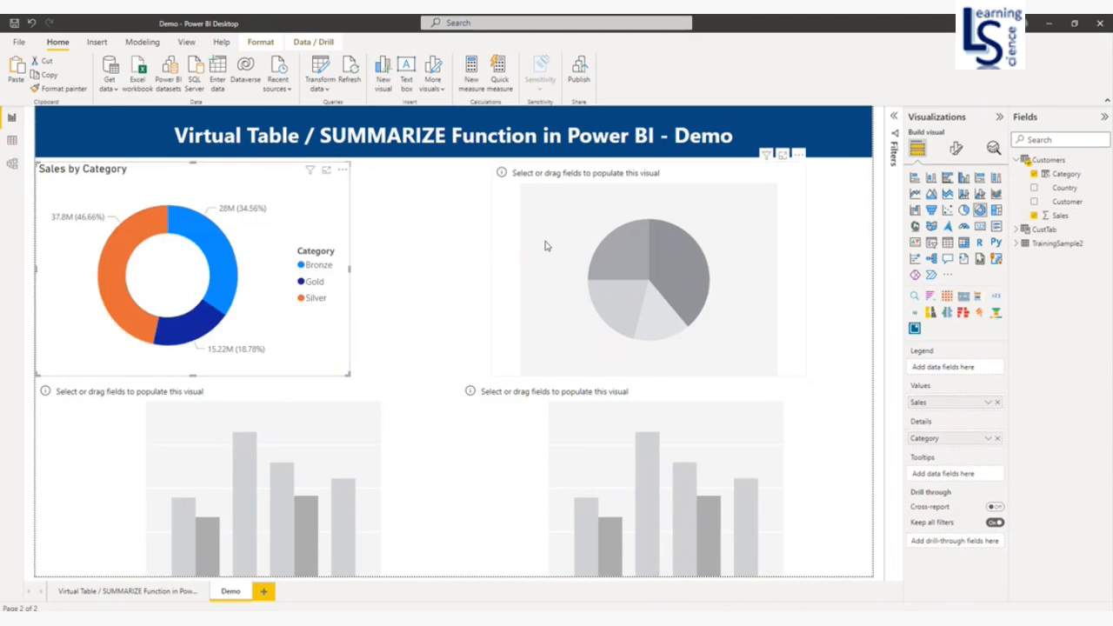
{"action": "left_click", "coordinate": [647, 269]}
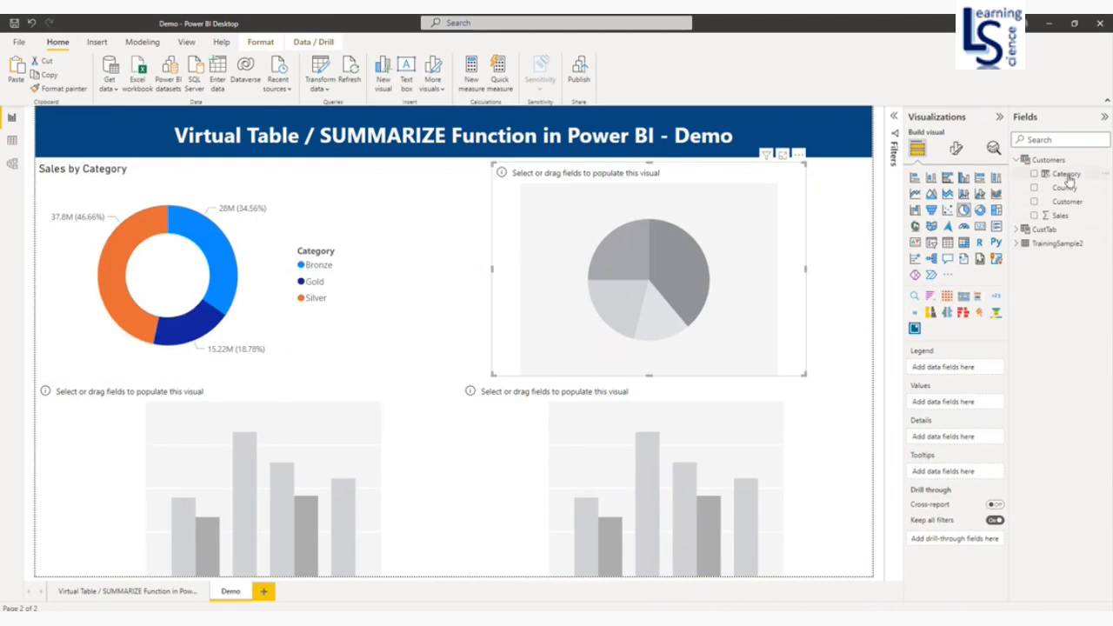
{"action": "left_click", "coordinate": [1033, 174]}
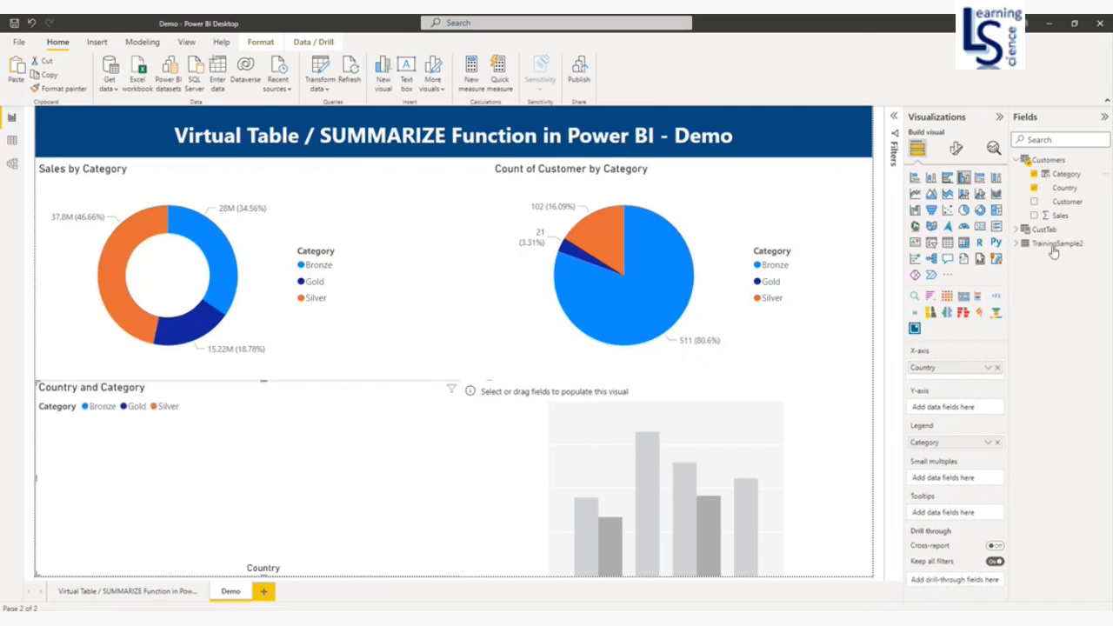
Plot Sales and Count of Customer by Country and Category in the column charts with data labels on
{"action": "left_click", "coordinate": [1033, 216]}
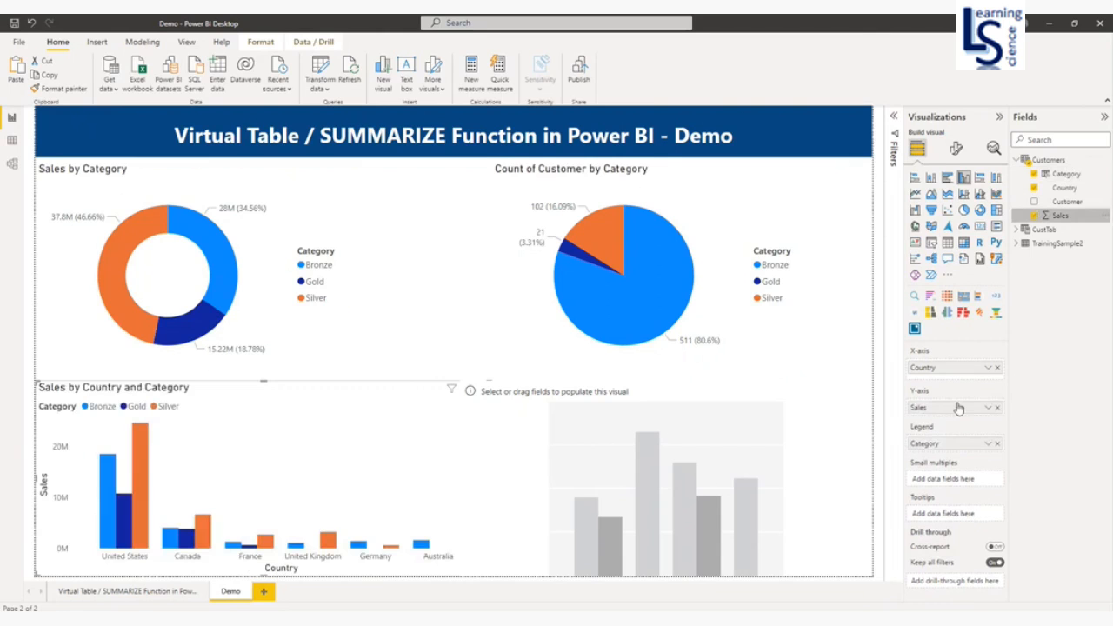
{"action": "left_click", "coordinate": [250, 470]}
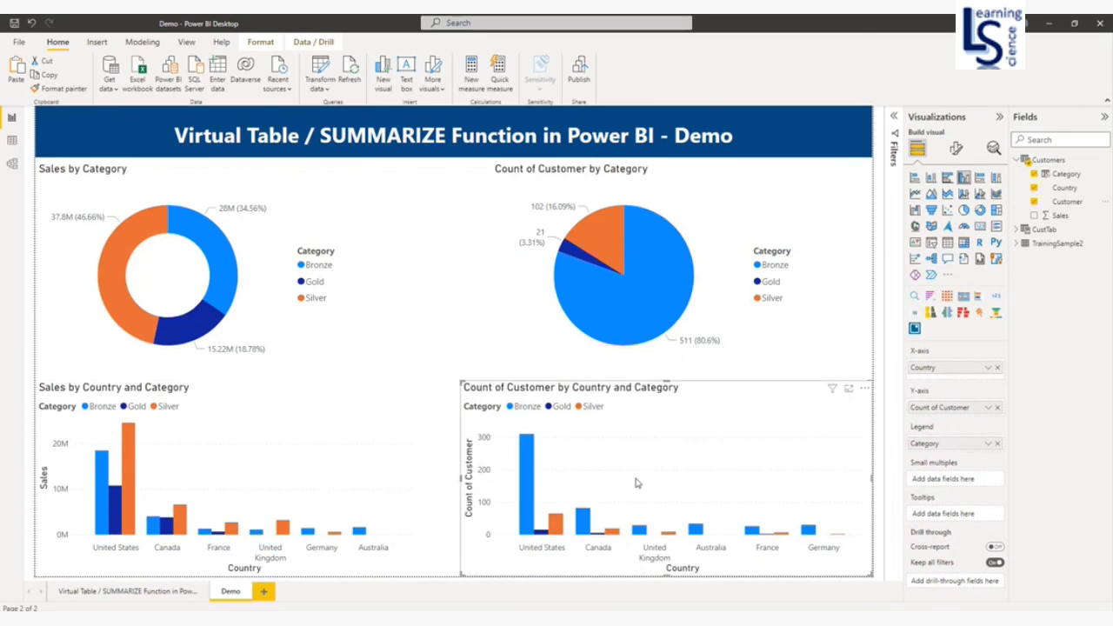
{"action": "left_click", "coordinate": [955, 148]}
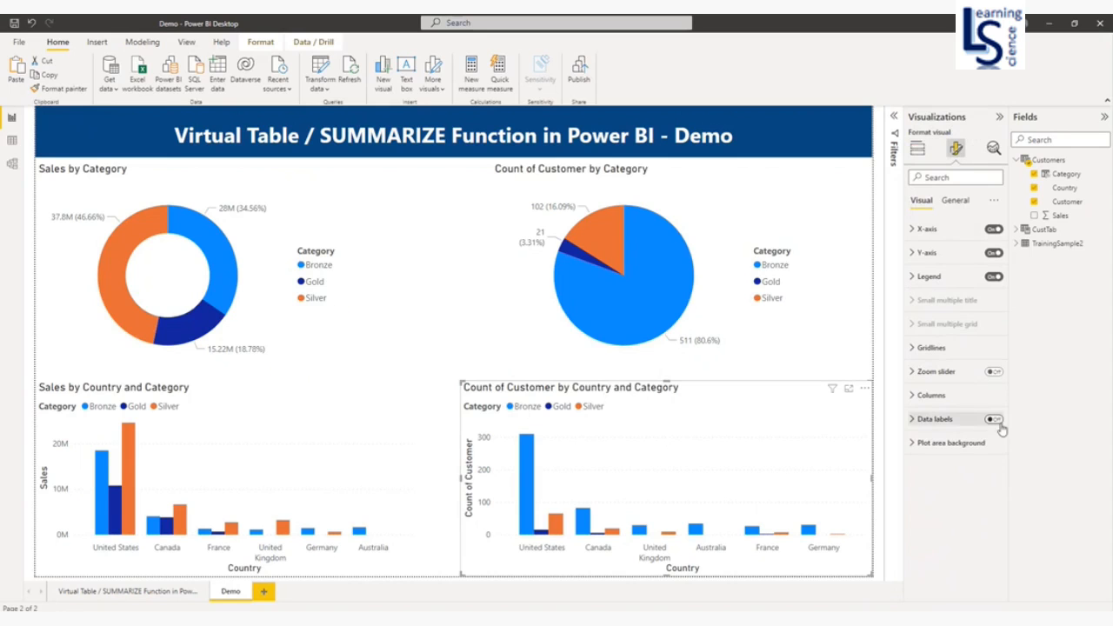
{"action": "left_click", "coordinate": [993, 417]}
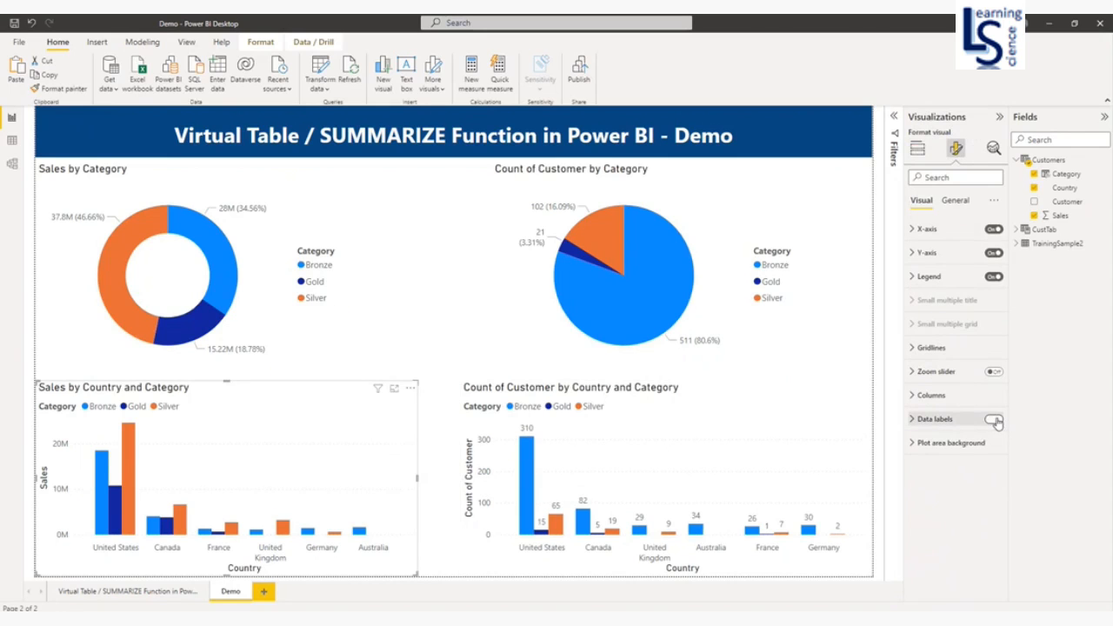
{"action": "left_click", "coordinate": [995, 417]}
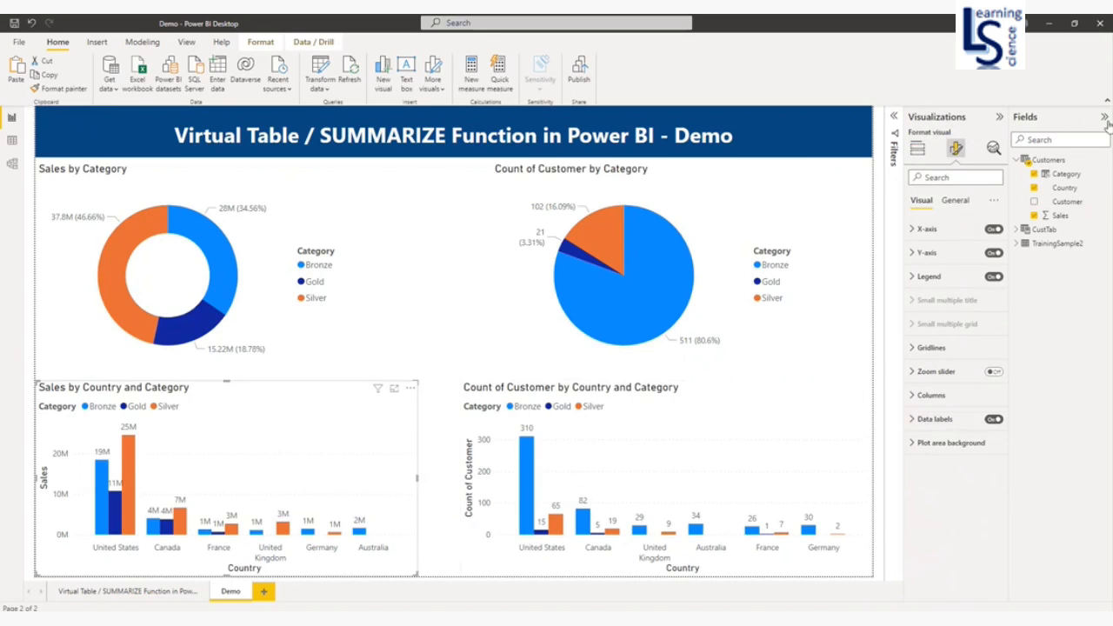